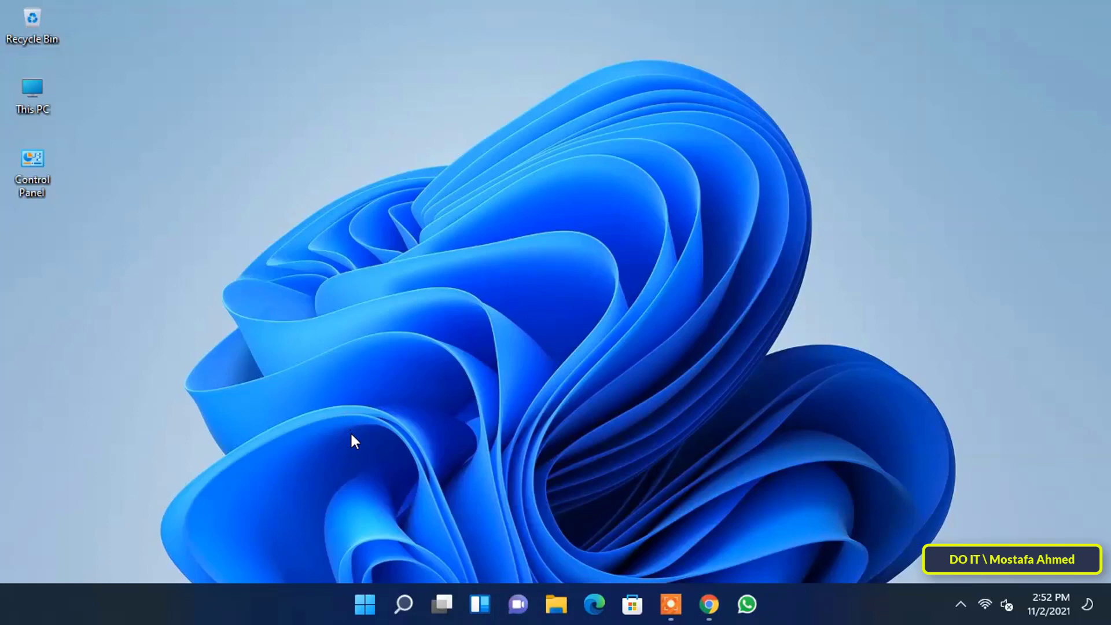
Bring up the Start menu from the centered taskbar Start button
{"action": "left_click", "coordinate": [365, 605]}
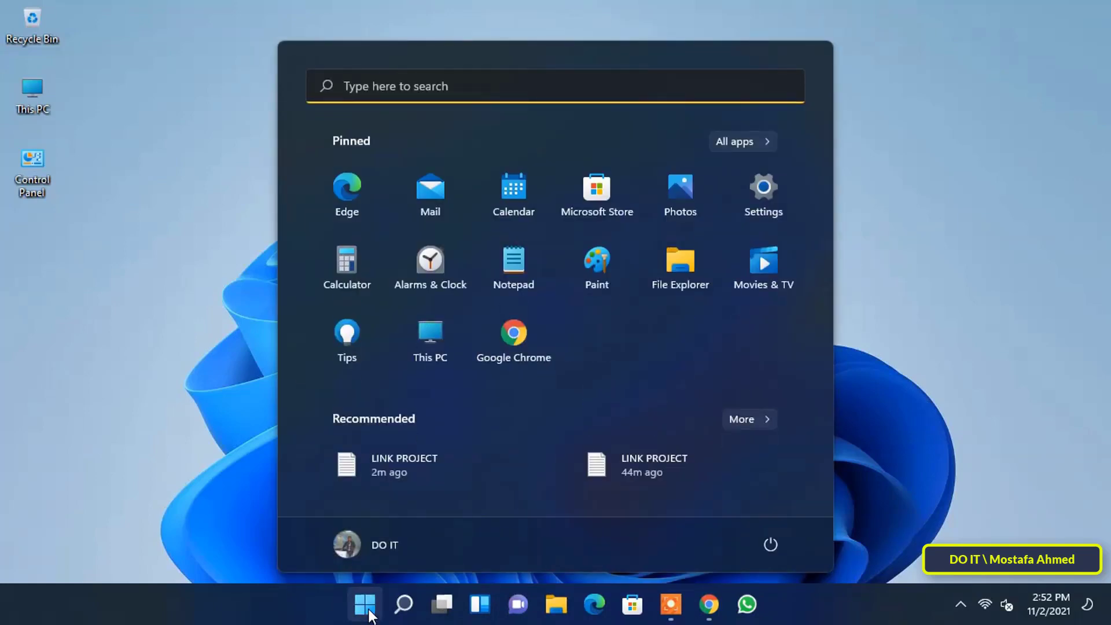
{"action": "mouse_move", "coordinate": [763, 198]}
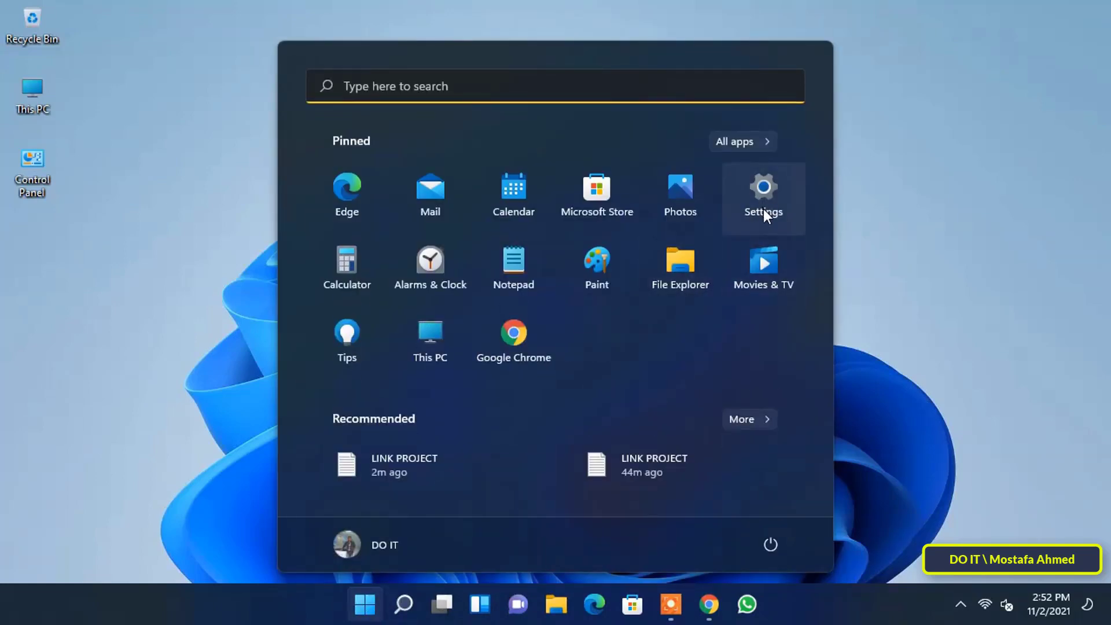
{"action": "mouse_move", "coordinate": [764, 223]}
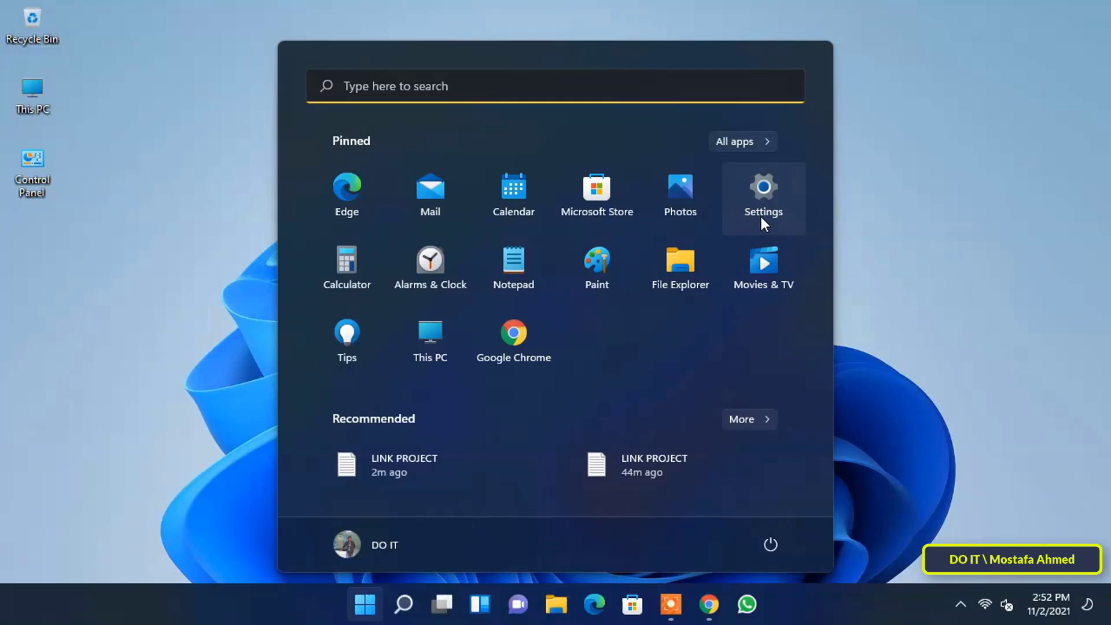
Launch Settings from Start and go to Personalization, scrolling to the Taskbar entry
{"action": "left_click", "coordinate": [762, 194]}
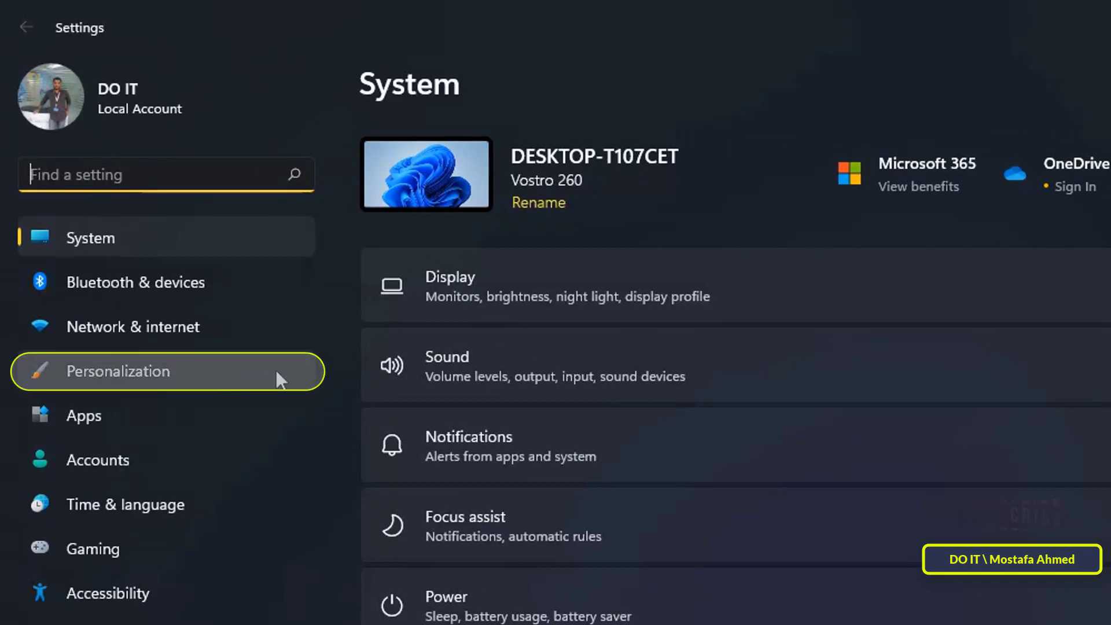
{"action": "left_click", "coordinate": [118, 370]}
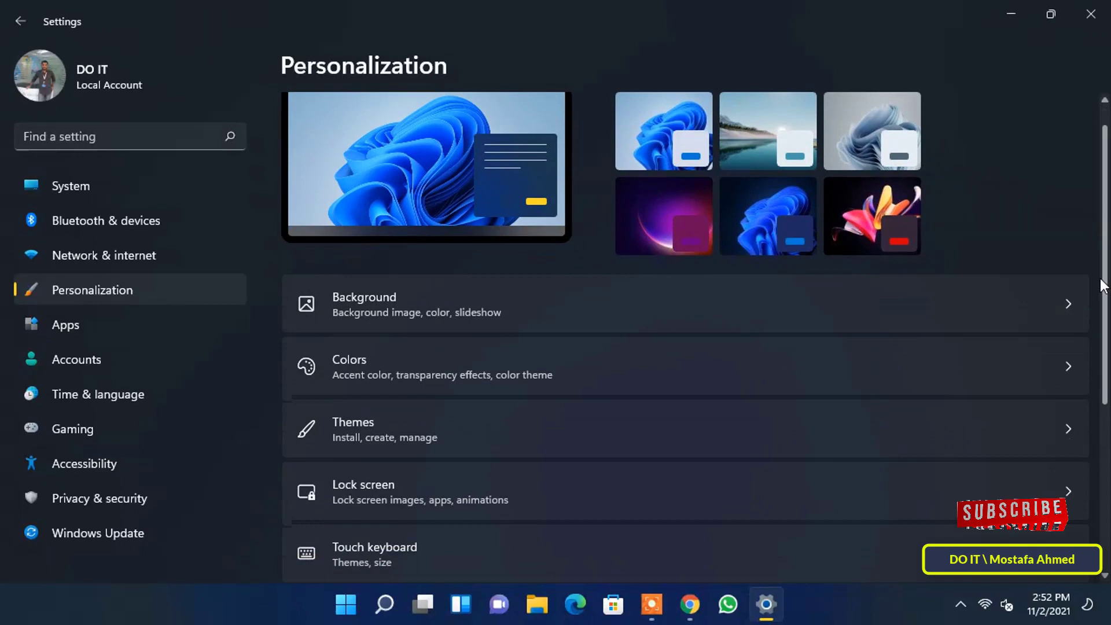
{"action": "scroll", "scroll_direction": "down", "scroll_amount": 3}
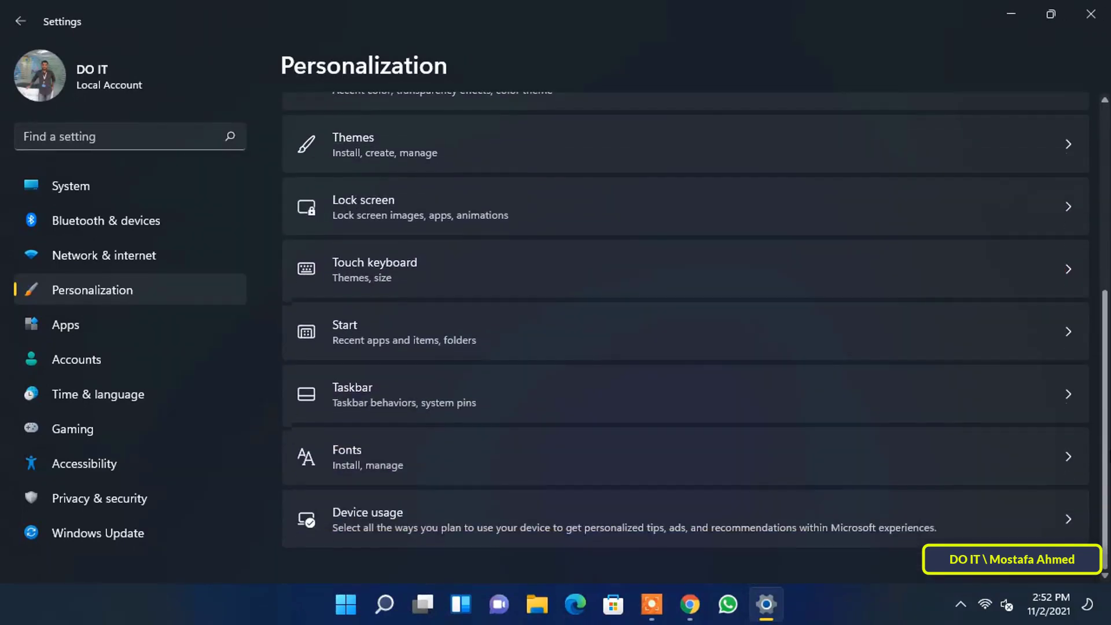
{"action": "mouse_move", "coordinate": [507, 406]}
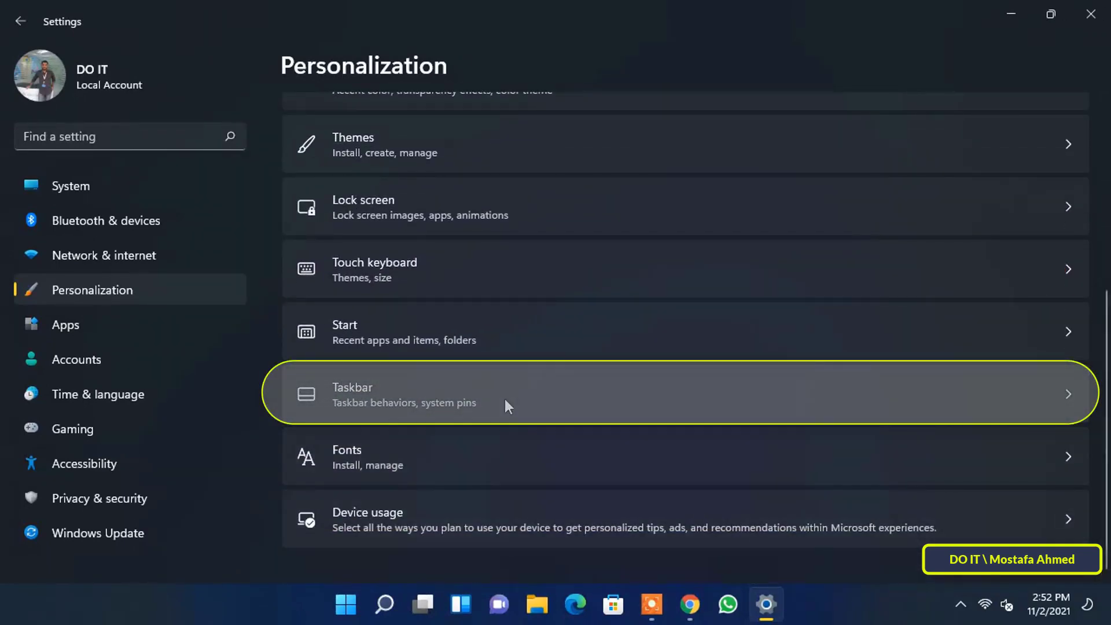
{"action": "mouse_move", "coordinate": [497, 415]}
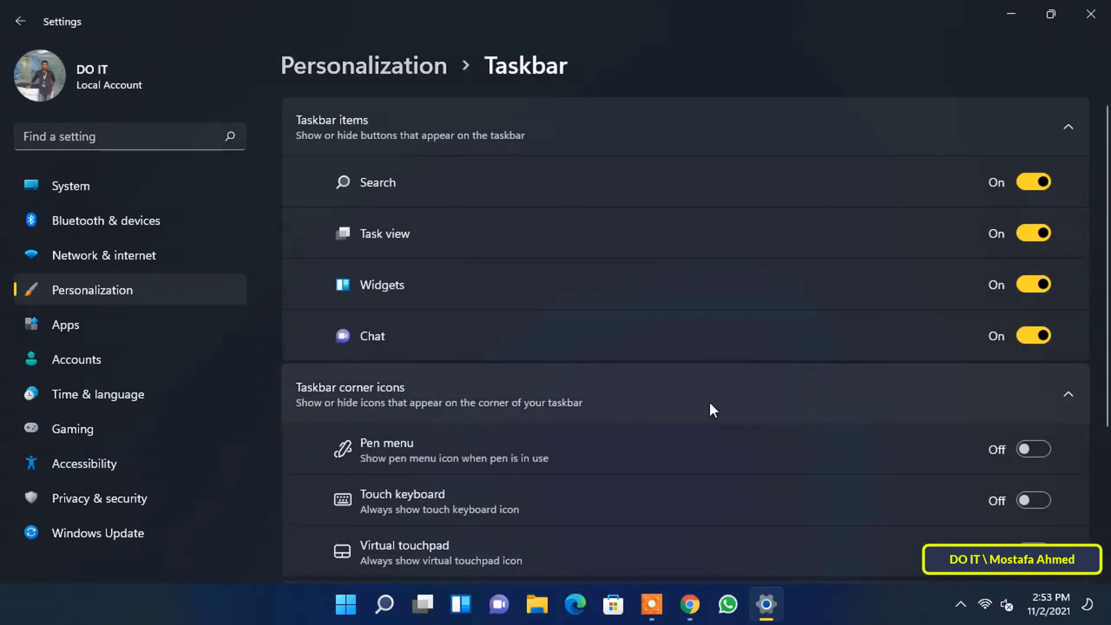
Scroll the Taskbar page down to Taskbar behaviors and the alignment setting (Center)
{"action": "scroll", "scroll_direction": "down", "scroll_amount": 3}
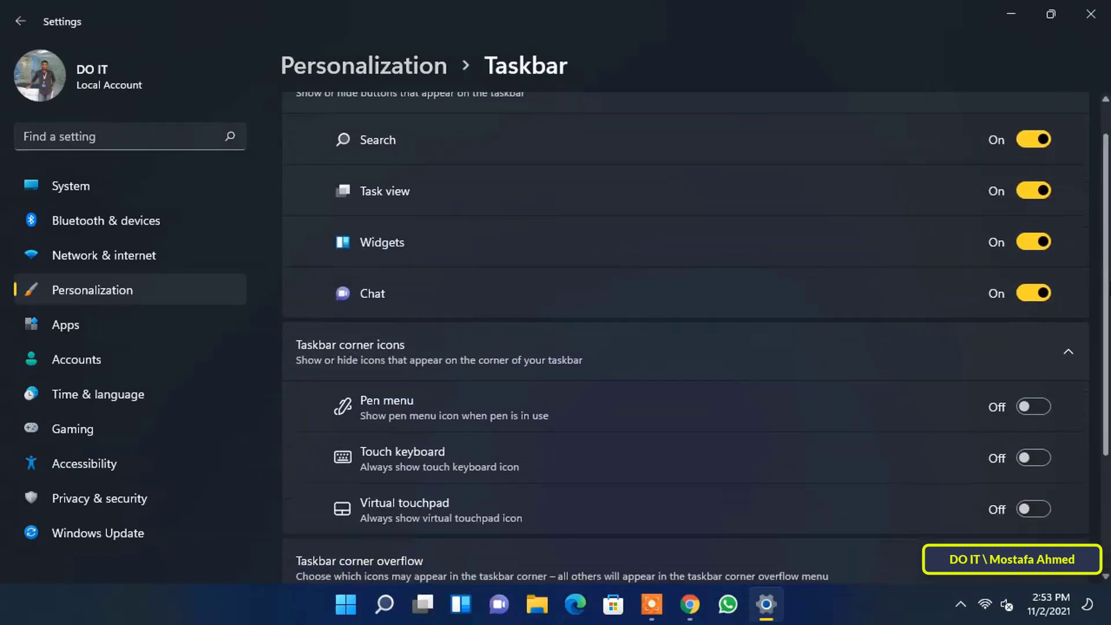
{"action": "scroll", "scroll_direction": "down", "scroll_amount": 3}
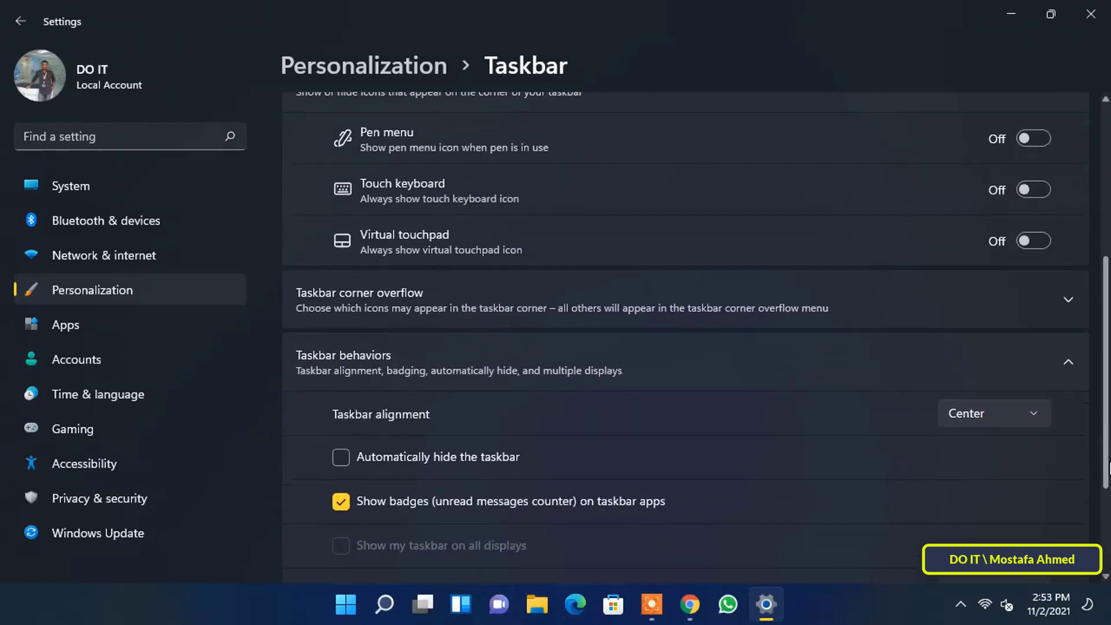
{"action": "scroll", "scroll_direction": "down", "scroll_amount": 3}
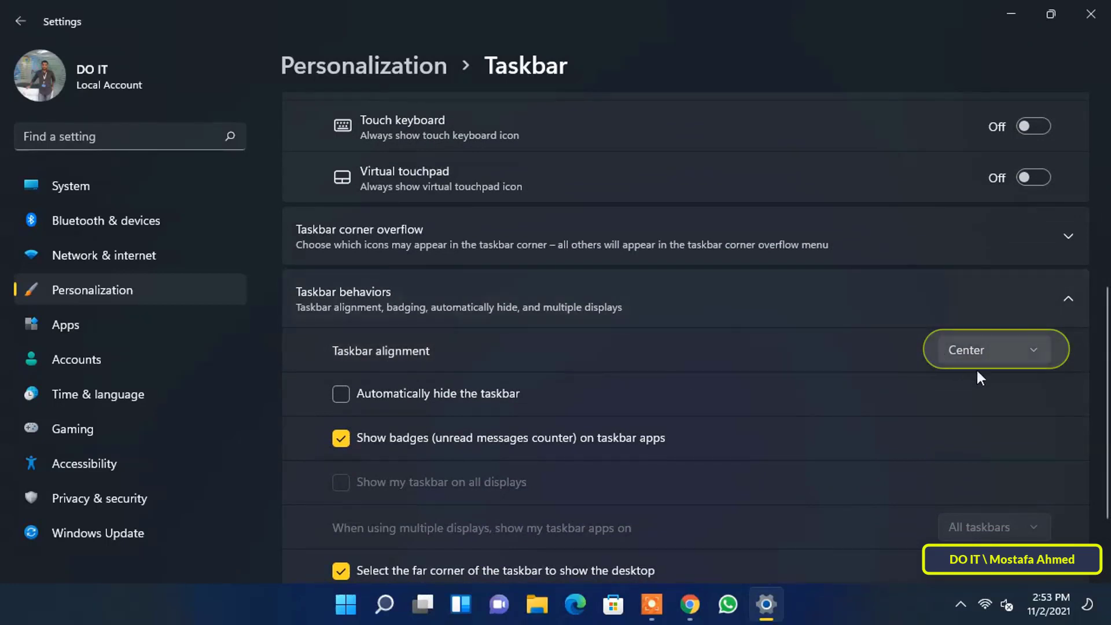
Set Taskbar alignment to Left and confirm Start now opens from the left corner
{"action": "left_click", "coordinate": [994, 350]}
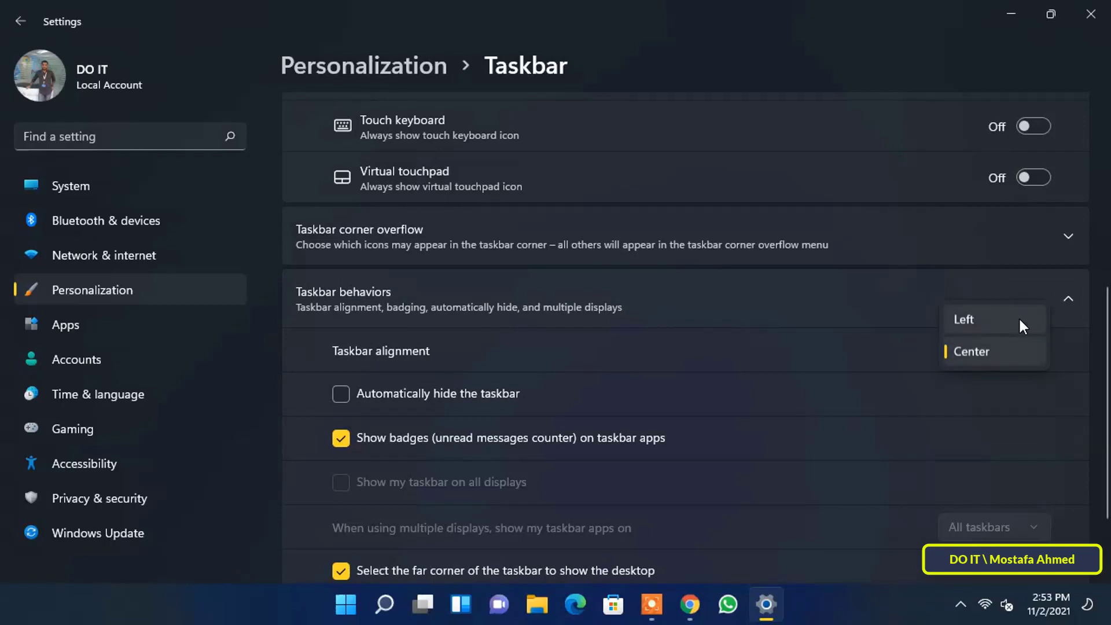
{"action": "left_click", "coordinate": [964, 319]}
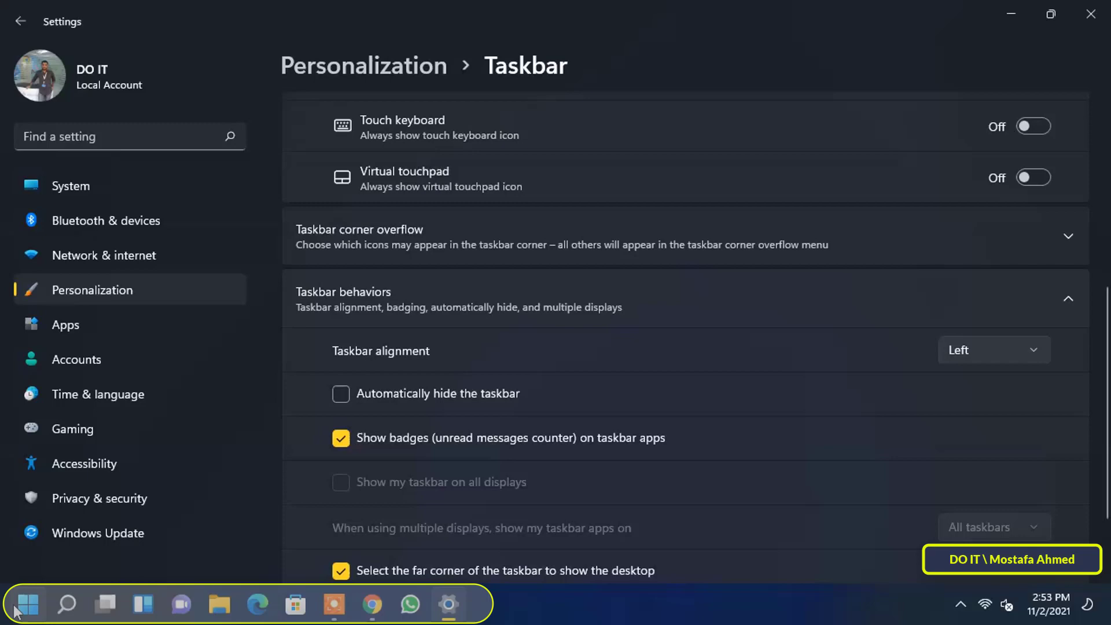
{"action": "mouse_move", "coordinate": [708, 568]}
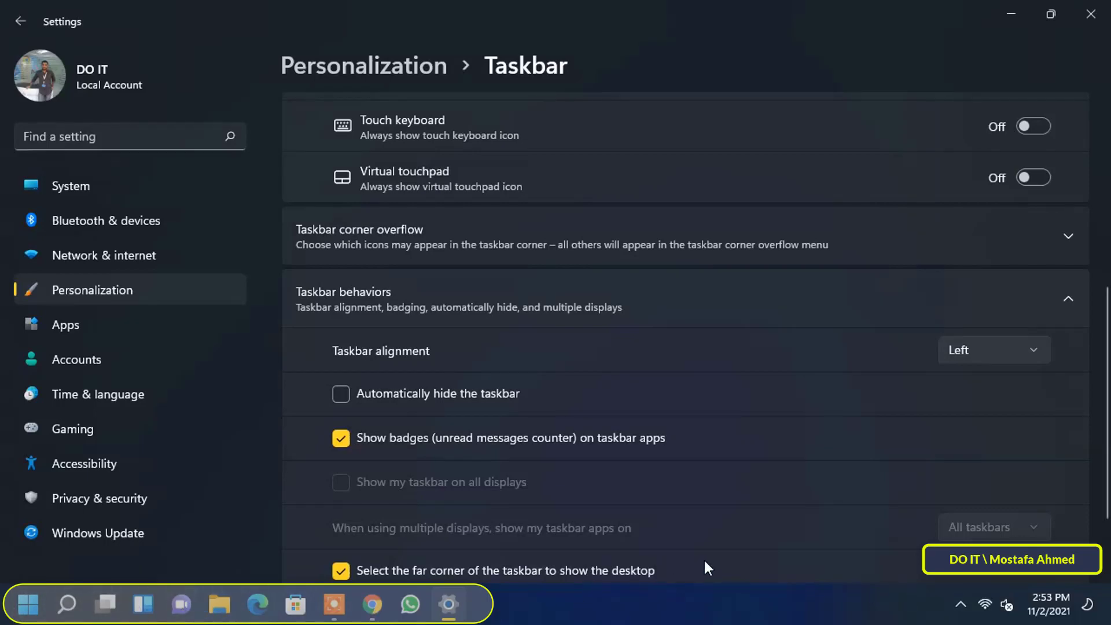
{"action": "mouse_move", "coordinate": [1071, 431]}
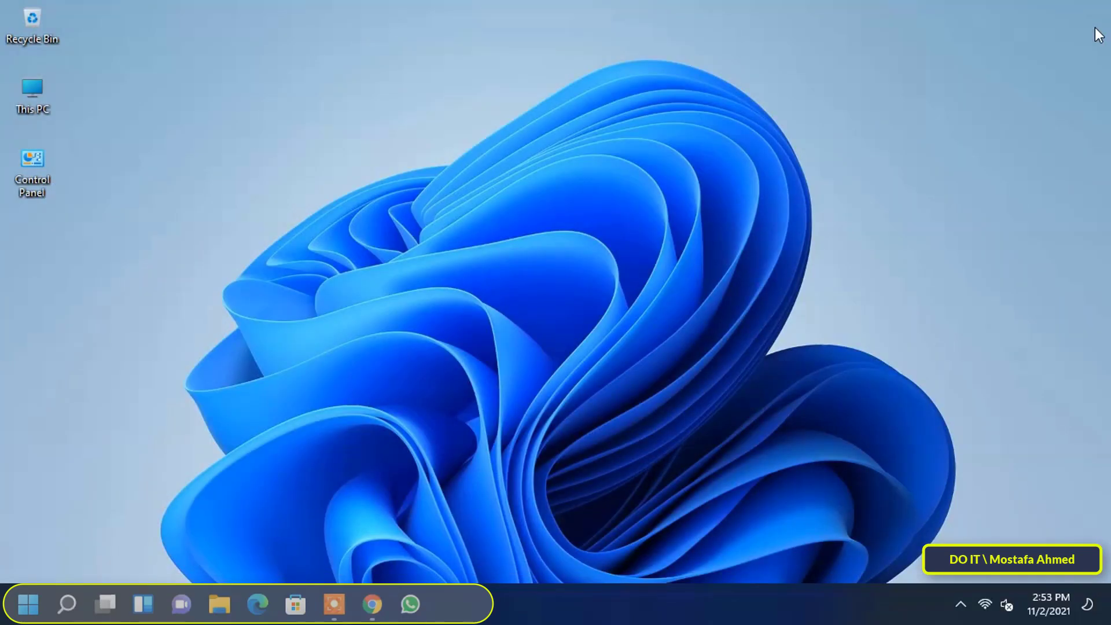
{"action": "left_click", "coordinate": [28, 605]}
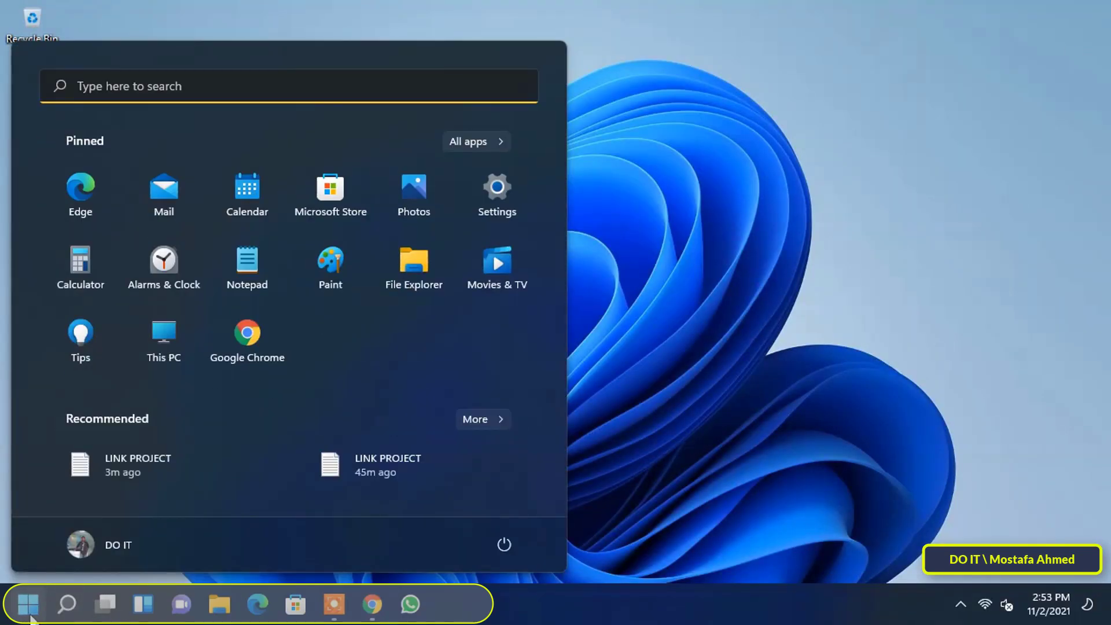